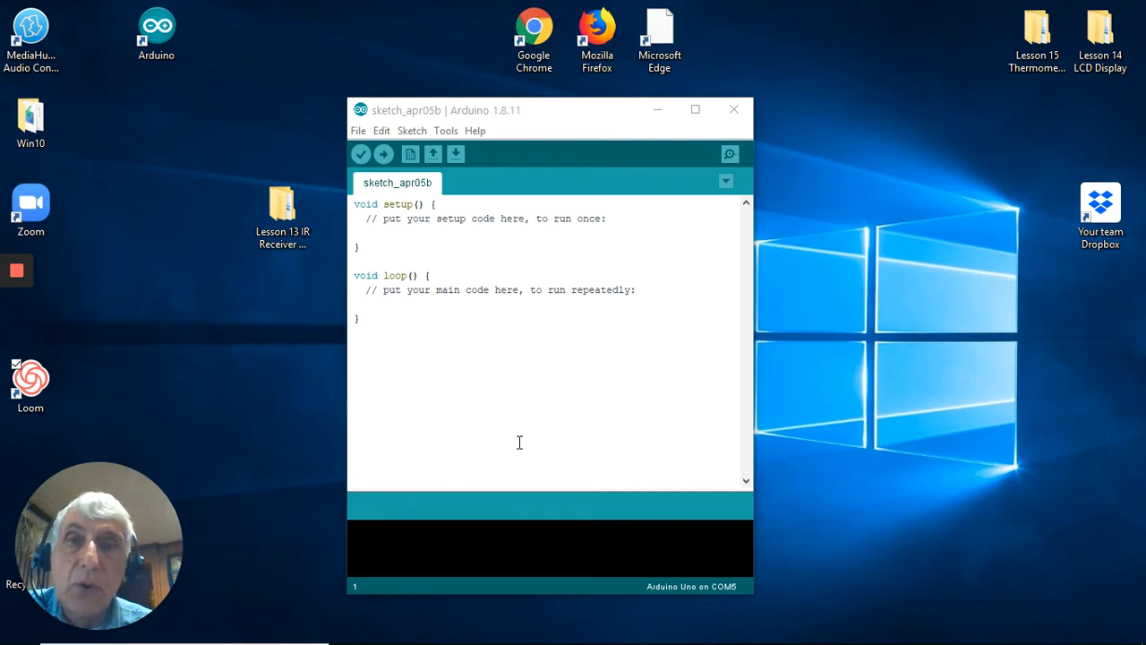
pyautogui.moveTo(548, 342)
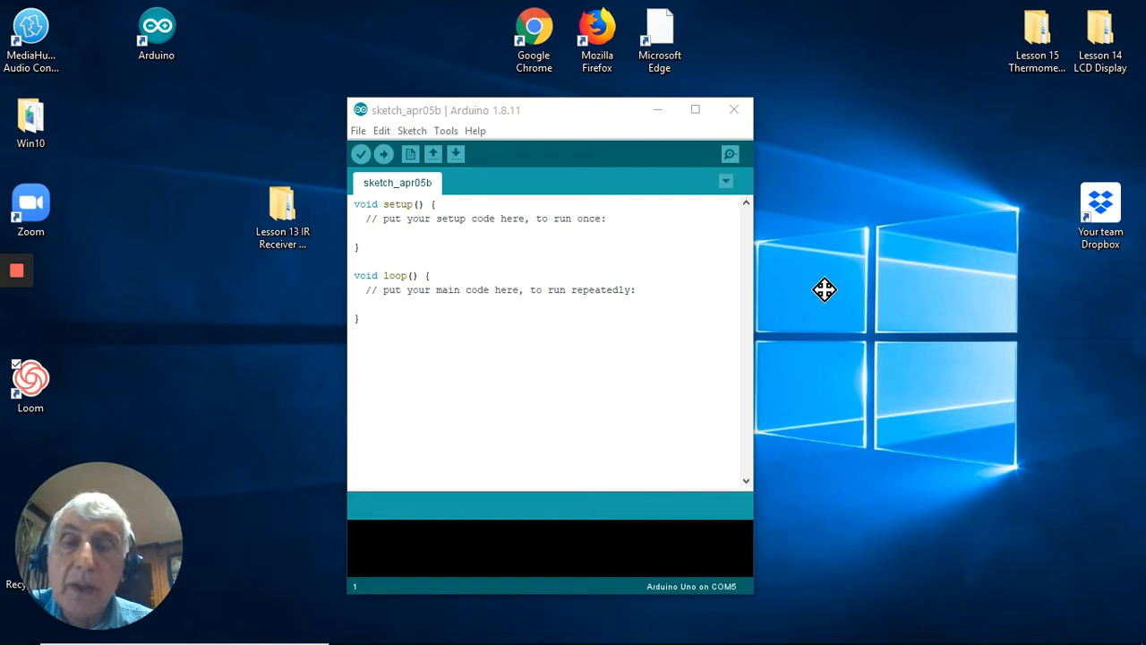
pyautogui.moveTo(310, 273)
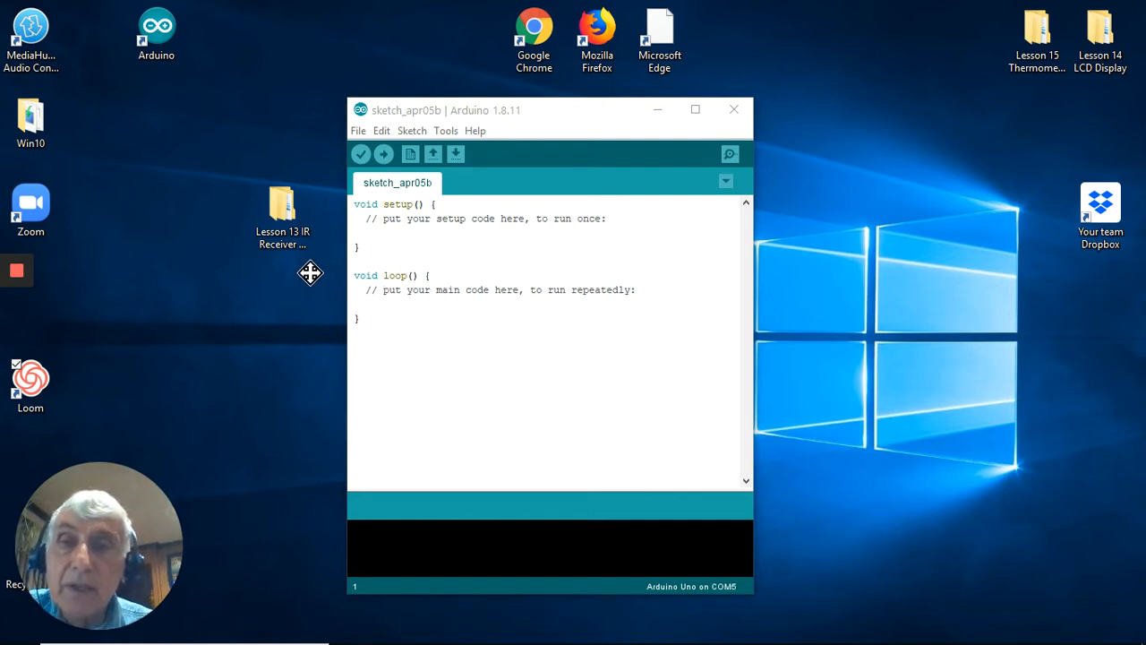
pyautogui.moveTo(289, 268)
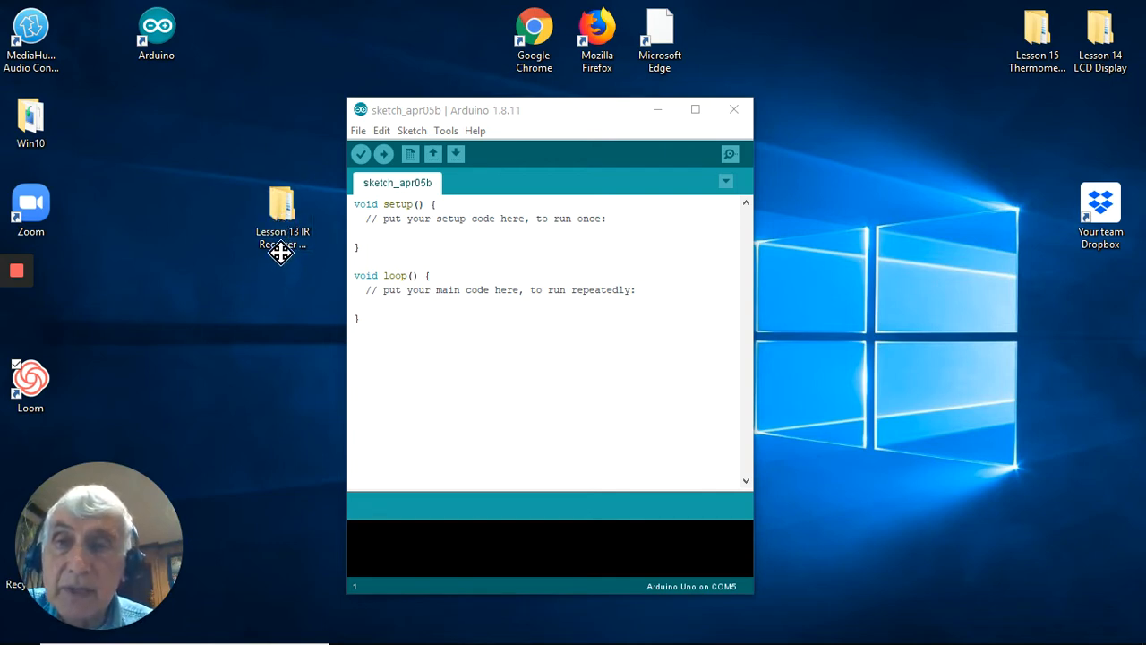
# Step: Open IR_Receiver_Module.ino from Desktop > Lesson 13 IR Receiver Module > IR_Receiver_Module
pyautogui.click(282, 206)
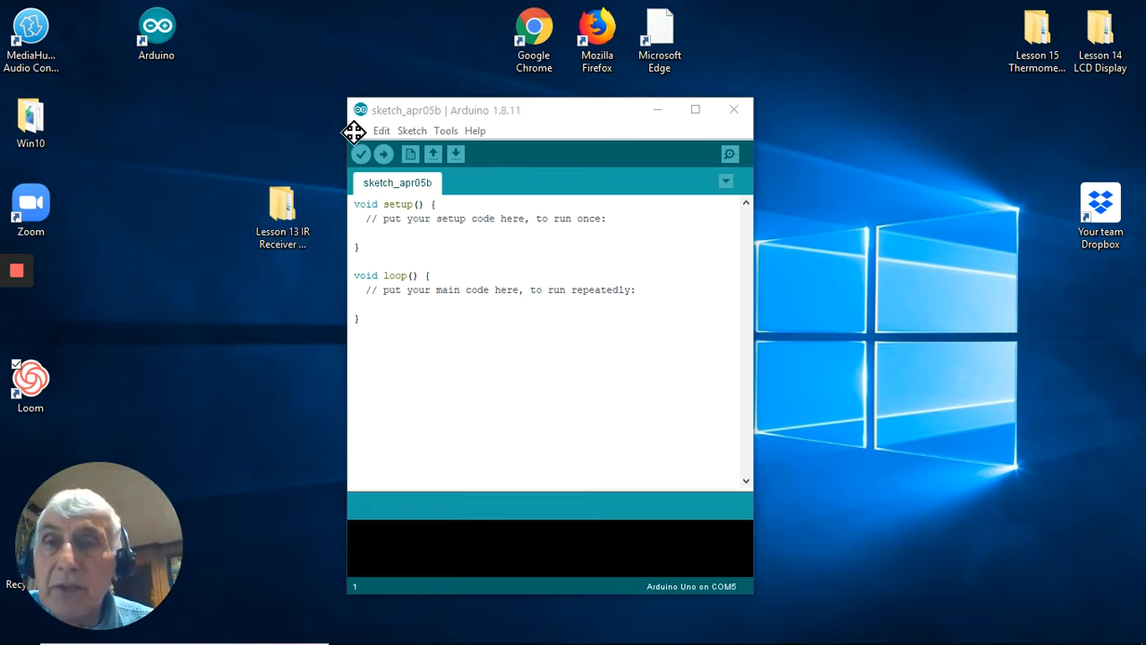
pyautogui.click(382, 131)
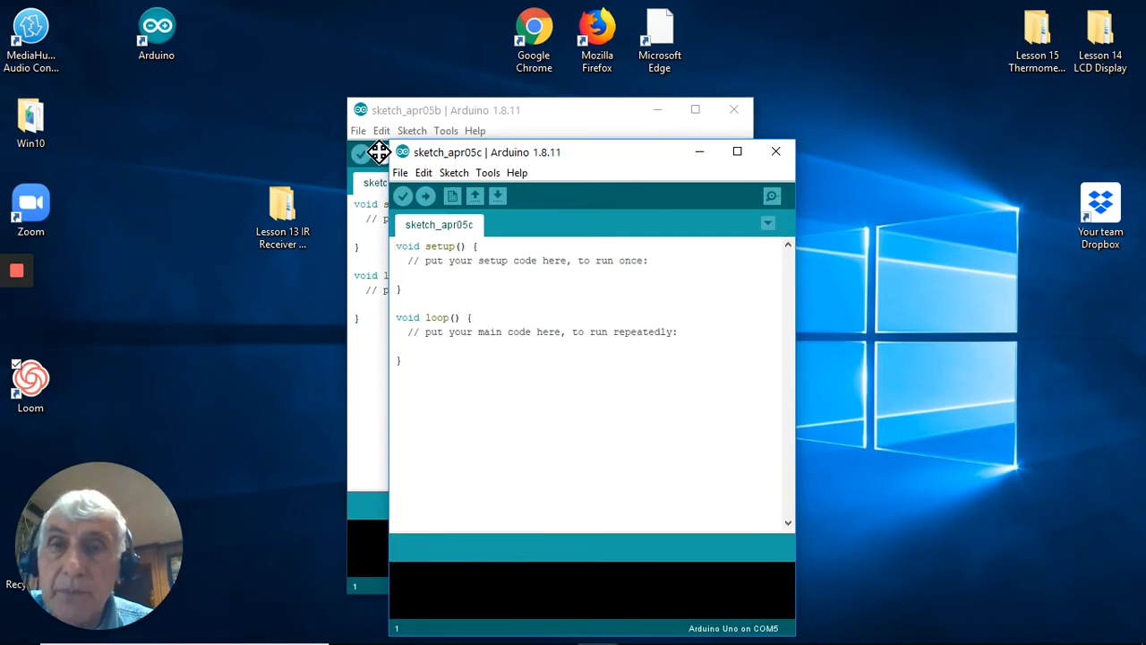
pyautogui.moveTo(401, 171)
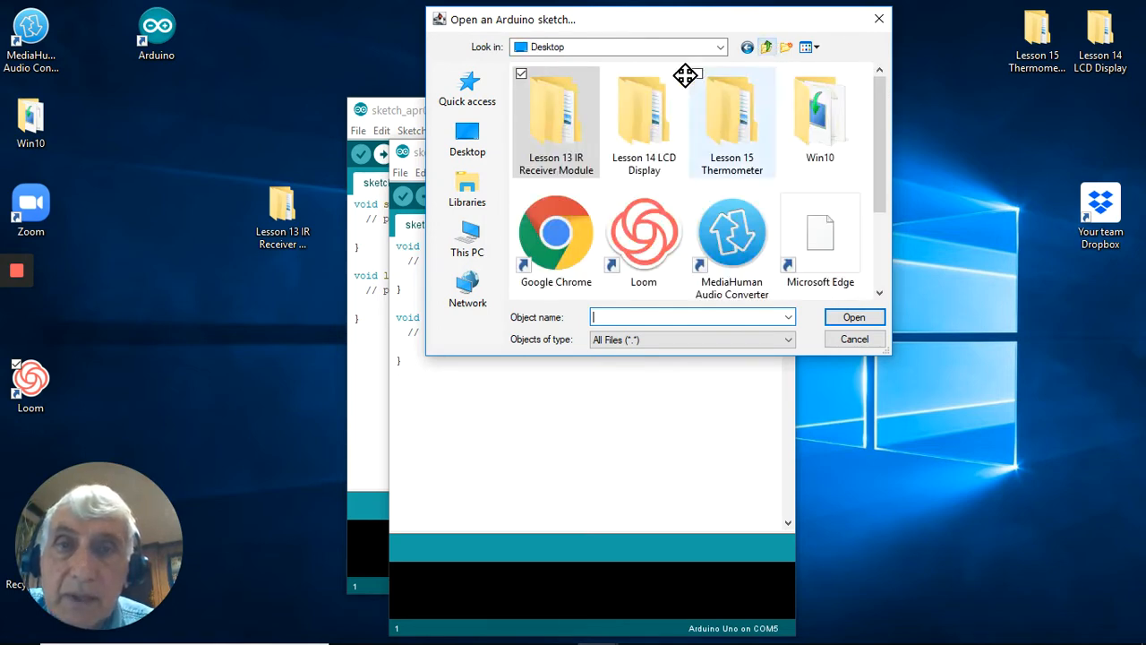
pyautogui.doubleClick(555, 112)
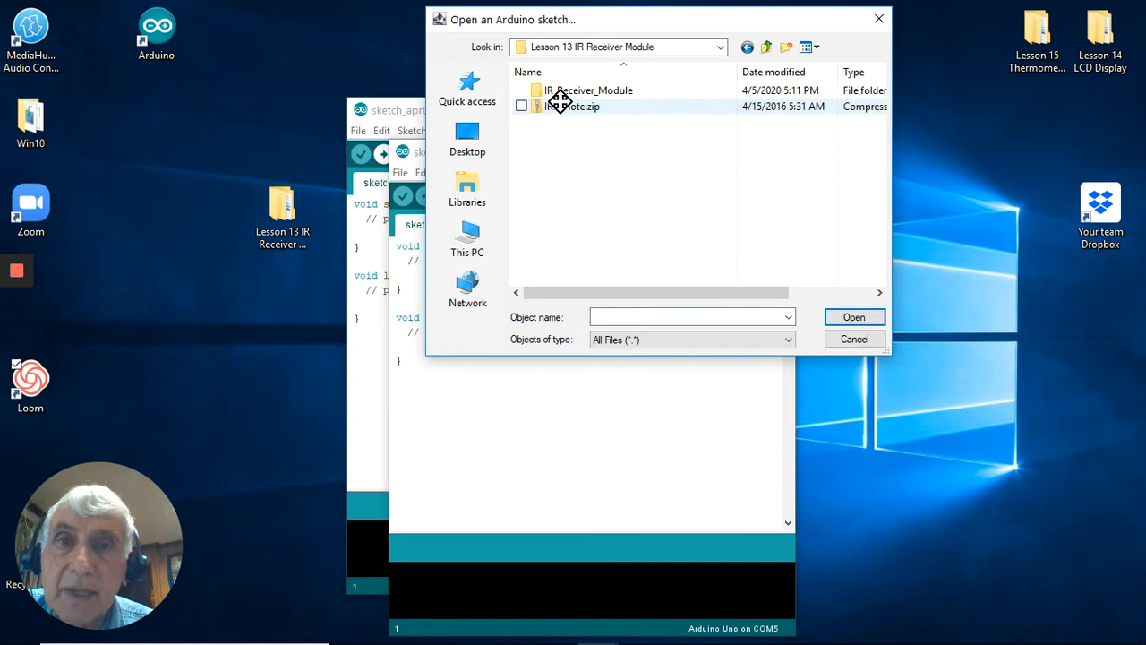
pyautogui.doubleClick(589, 89)
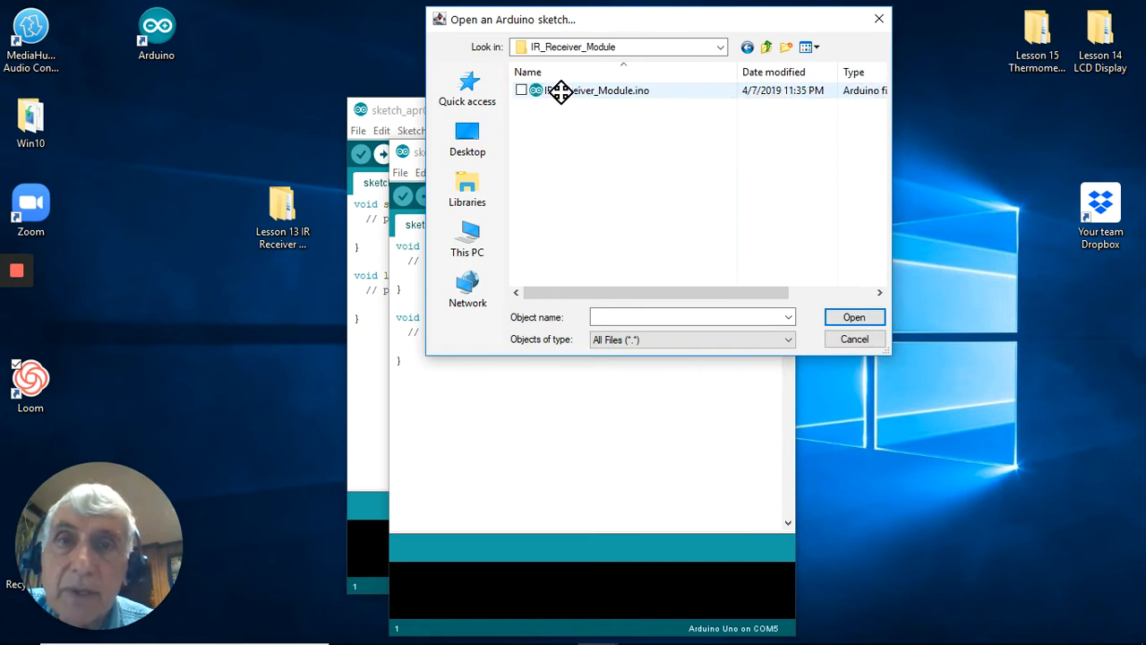
pyautogui.click(597, 90)
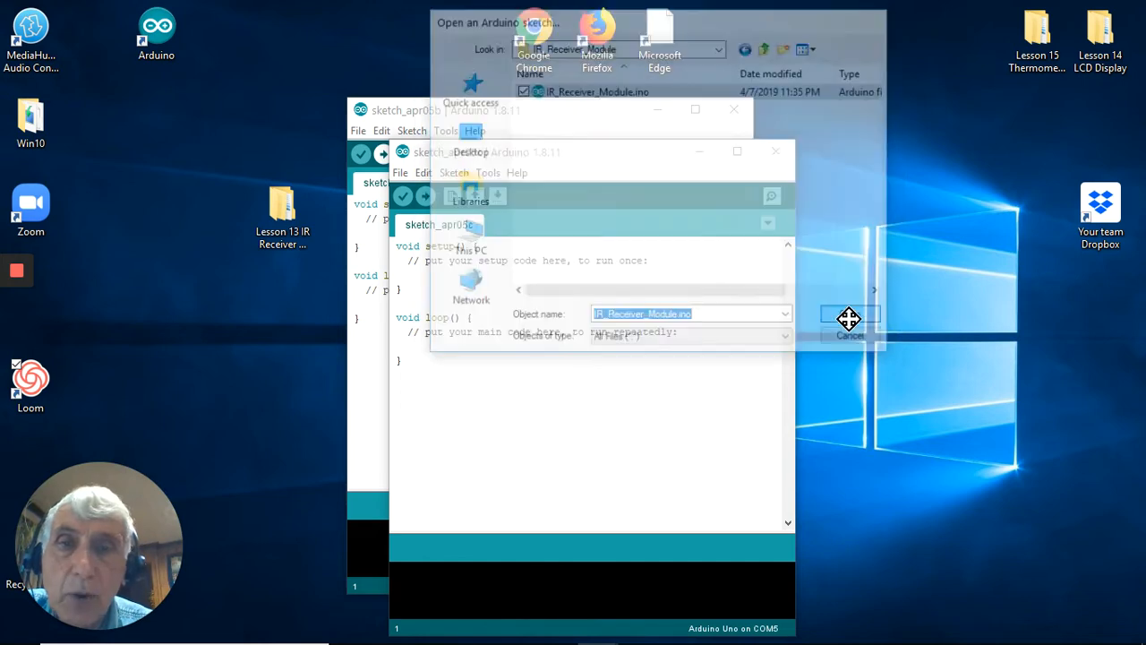
pyautogui.click(849, 336)
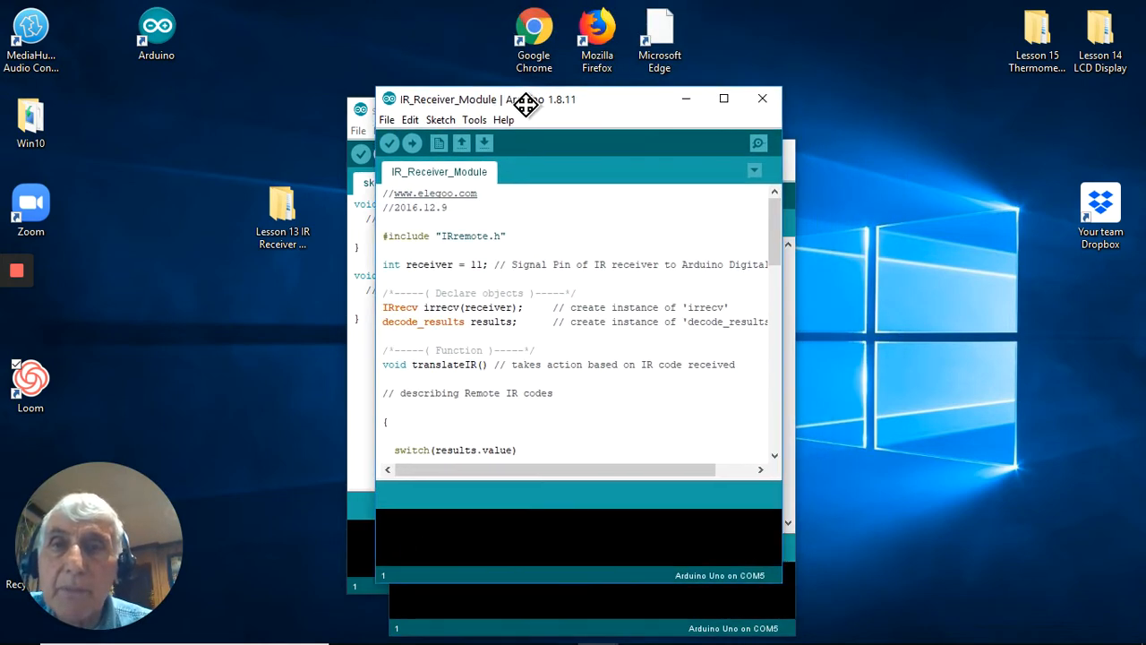
# Step: Reposition the sketch window, briefly highlight the #include "IRremote.h" line, and bring up the Sketch menu
pyautogui.moveTo(524, 98); pyautogui.dragTo(497, 90)
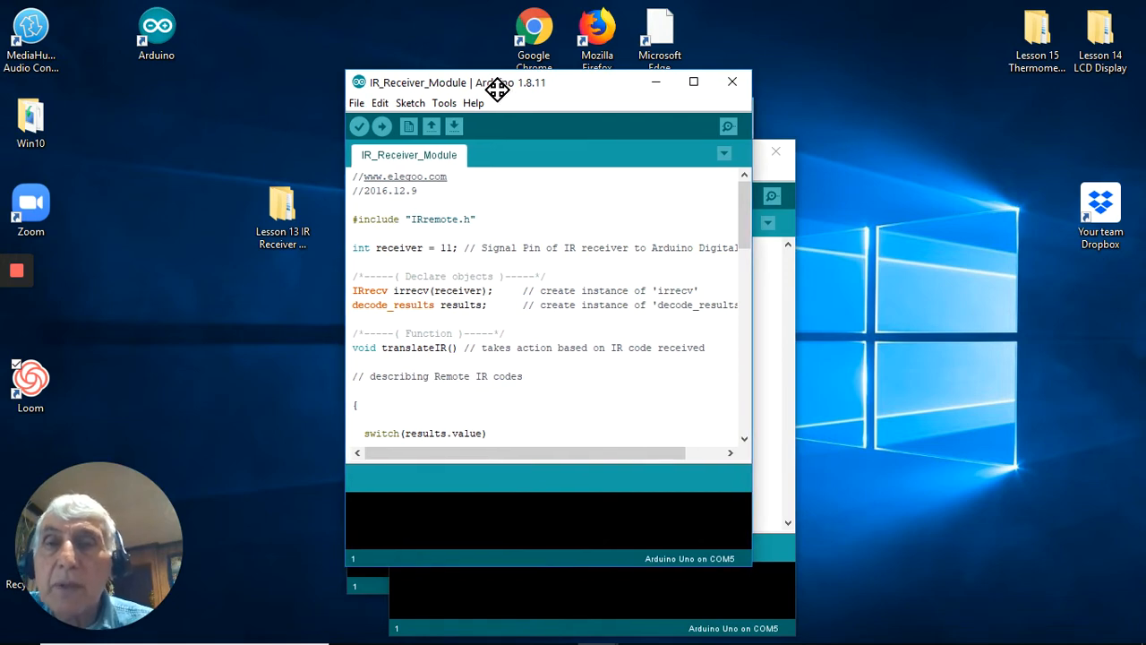
pyautogui.doubleClick(442, 219)
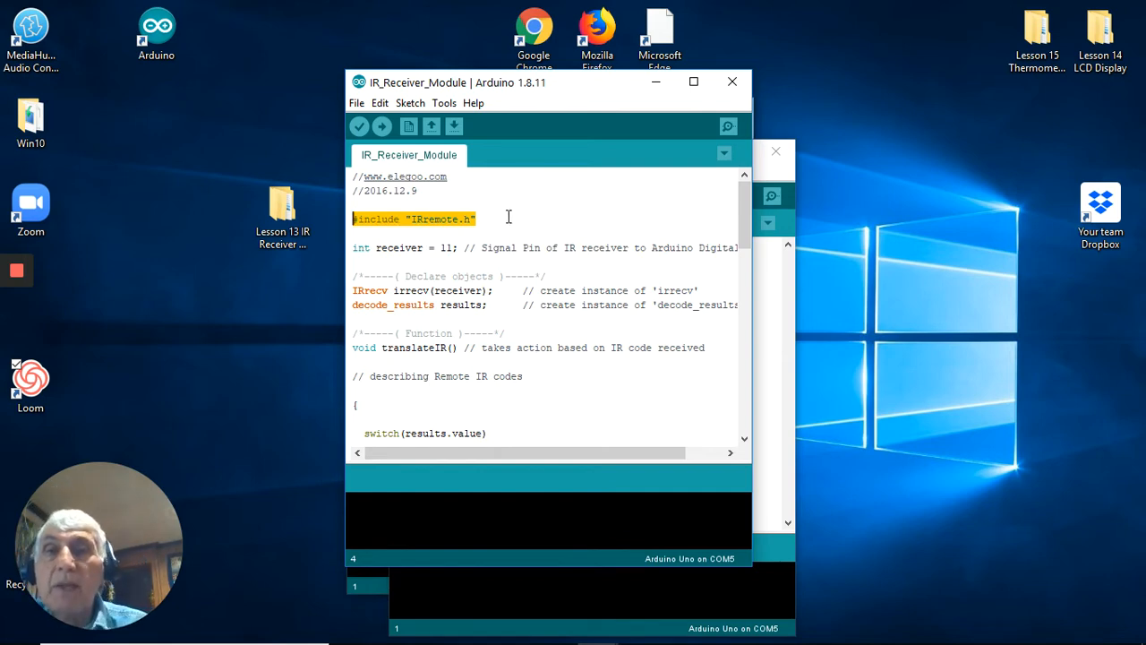
pyautogui.click(479, 219)
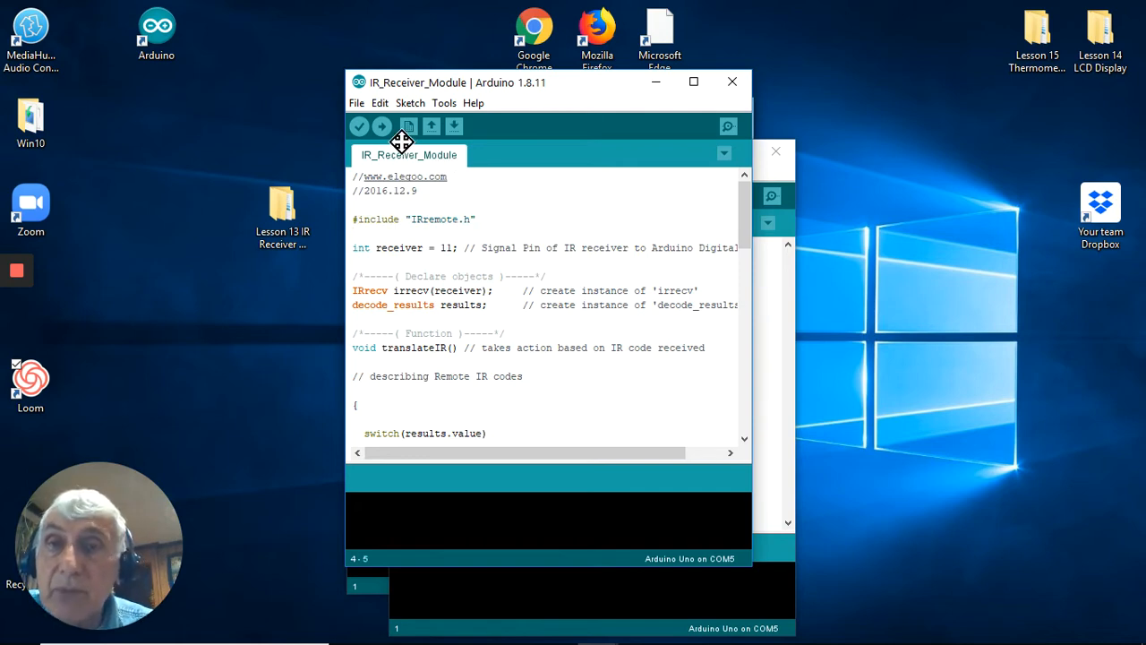
pyautogui.click(410, 102)
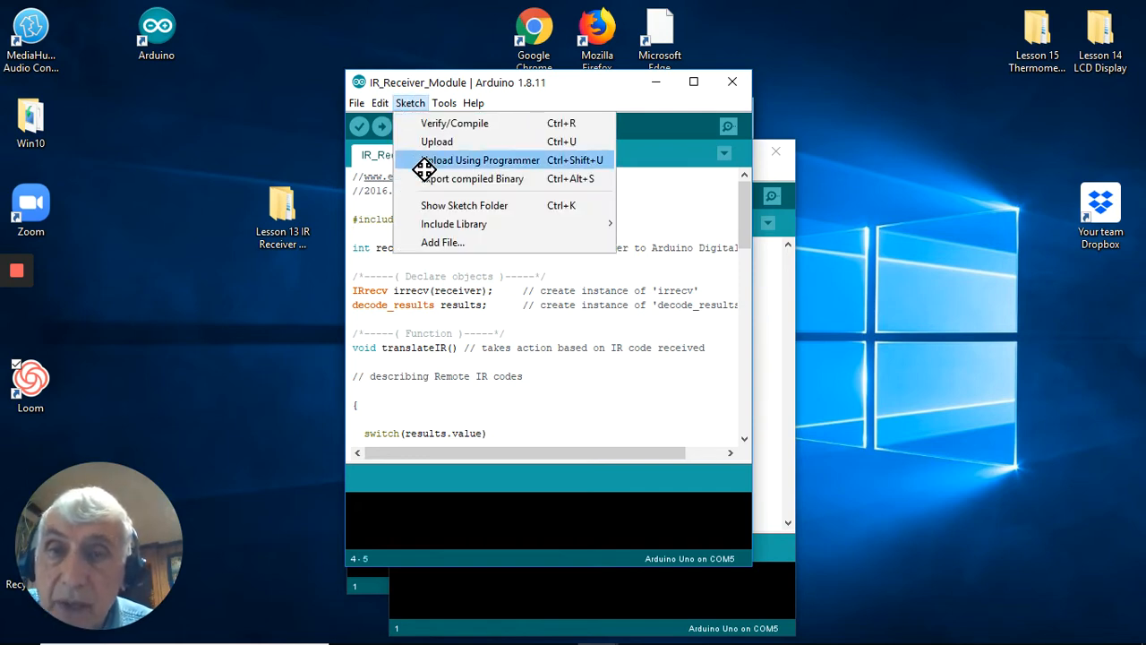
pyautogui.moveTo(453, 223)
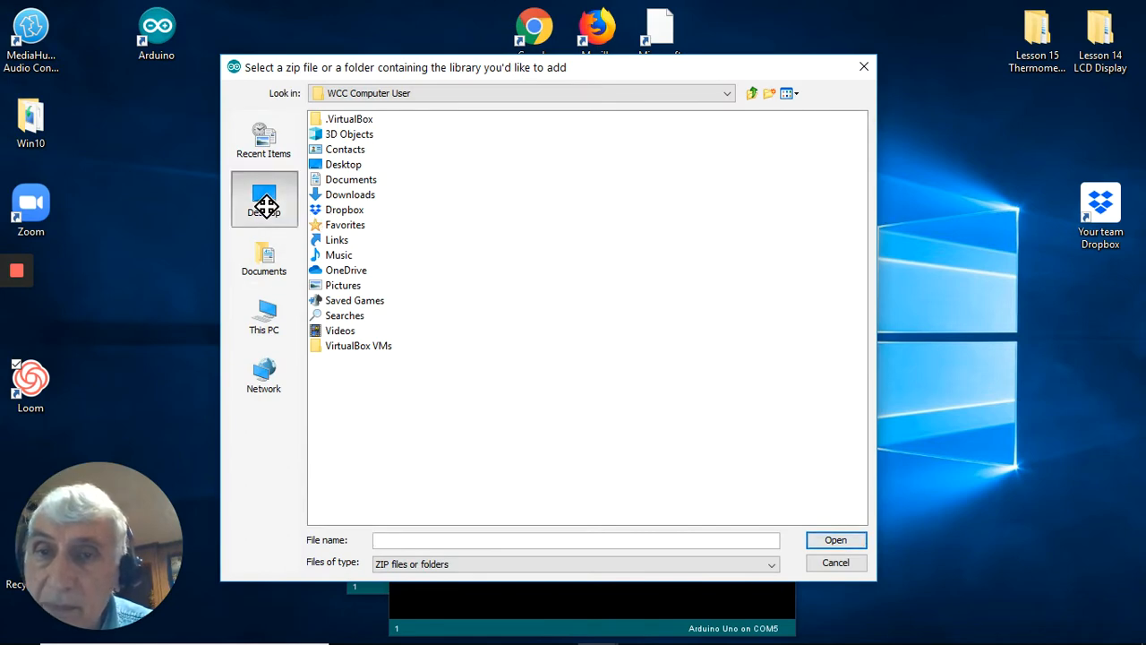
# Step: Add IRremote.zip from the Lesson 13 folder as a library; IRremote already exists
pyautogui.click(263, 198)
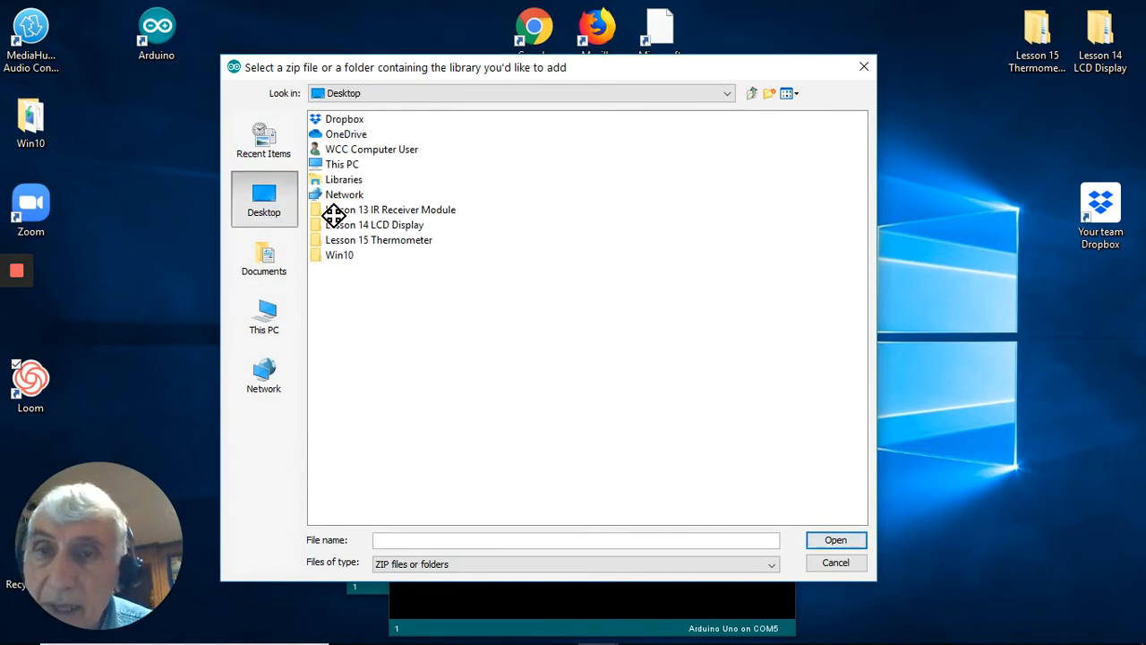
pyautogui.doubleClick(387, 209)
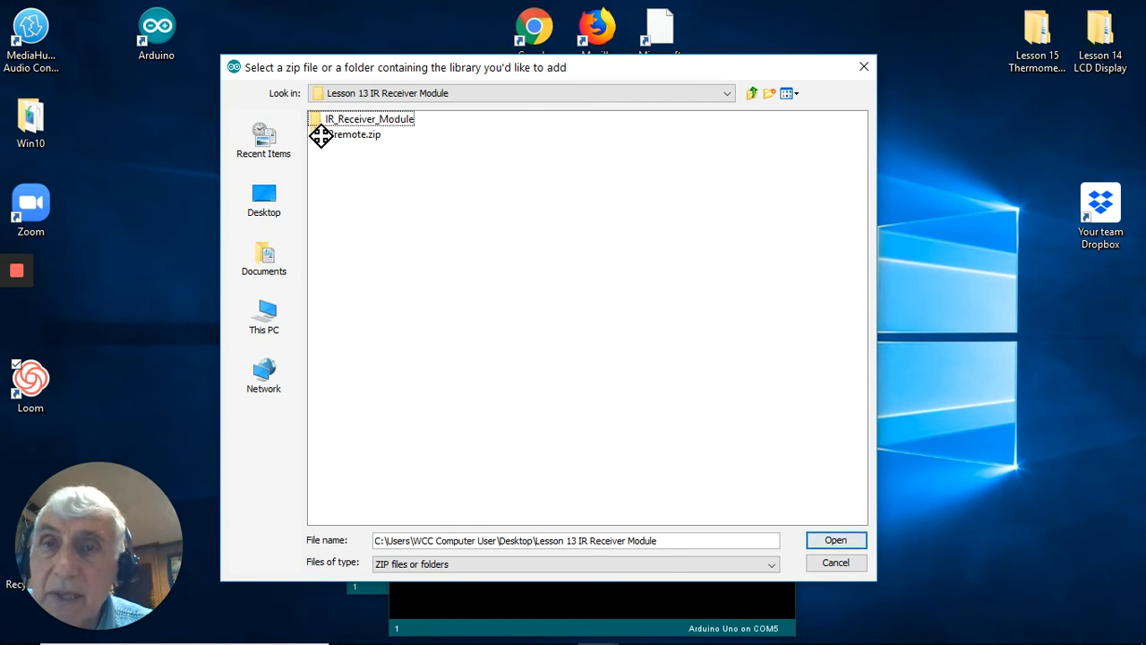
pyautogui.click(353, 134)
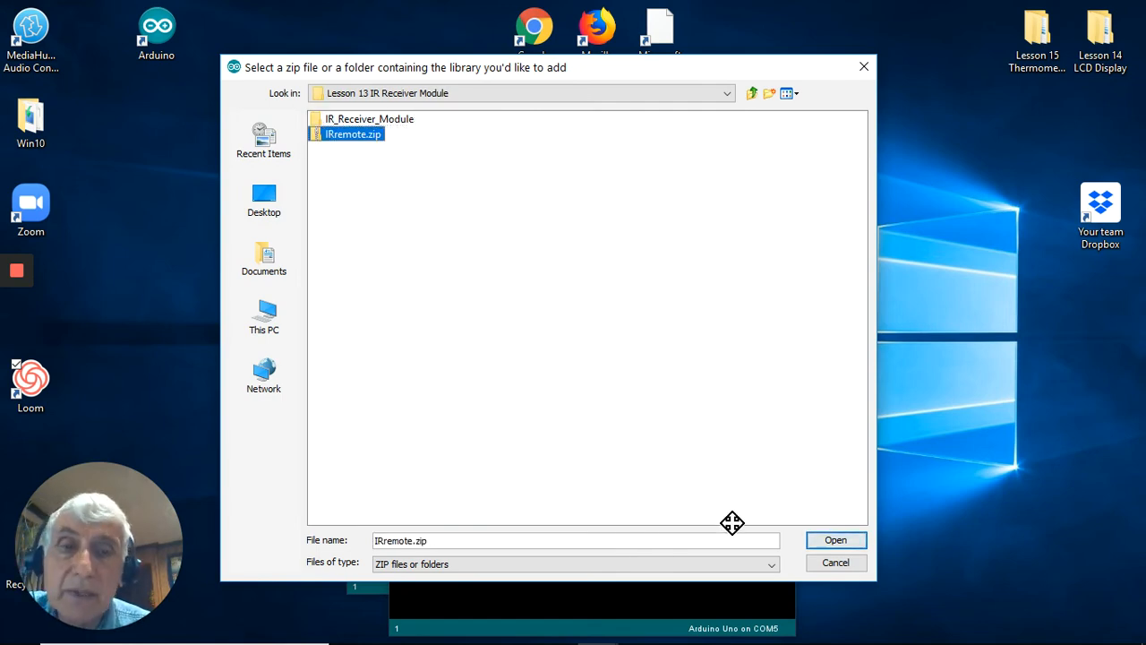
pyautogui.click(834, 539)
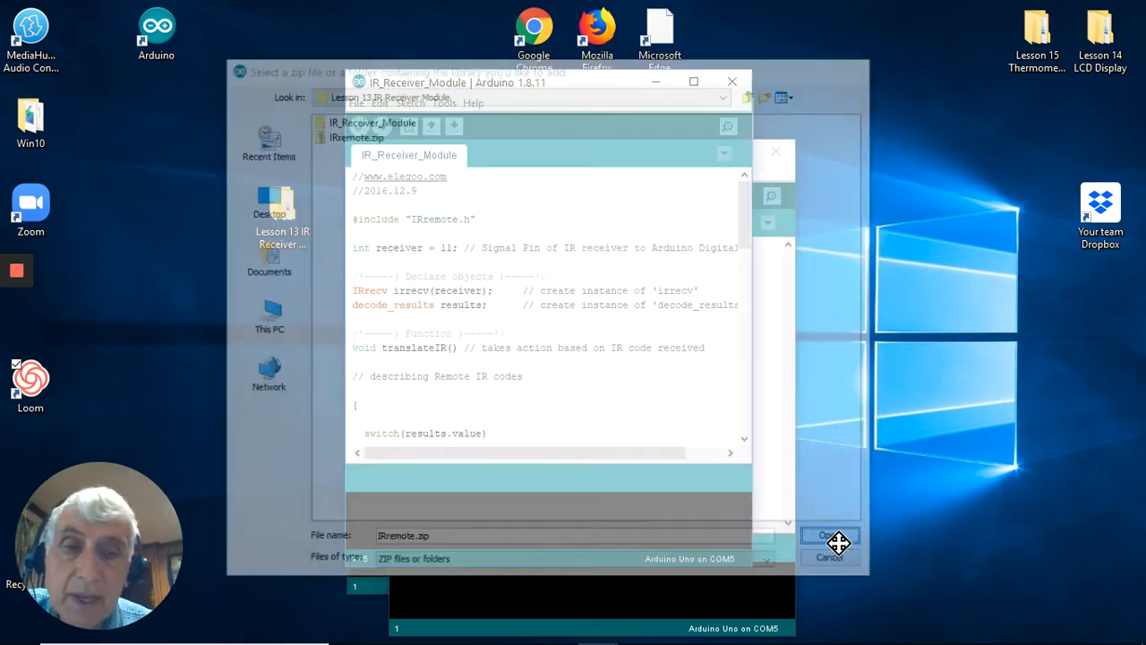
pyautogui.click(828, 535)
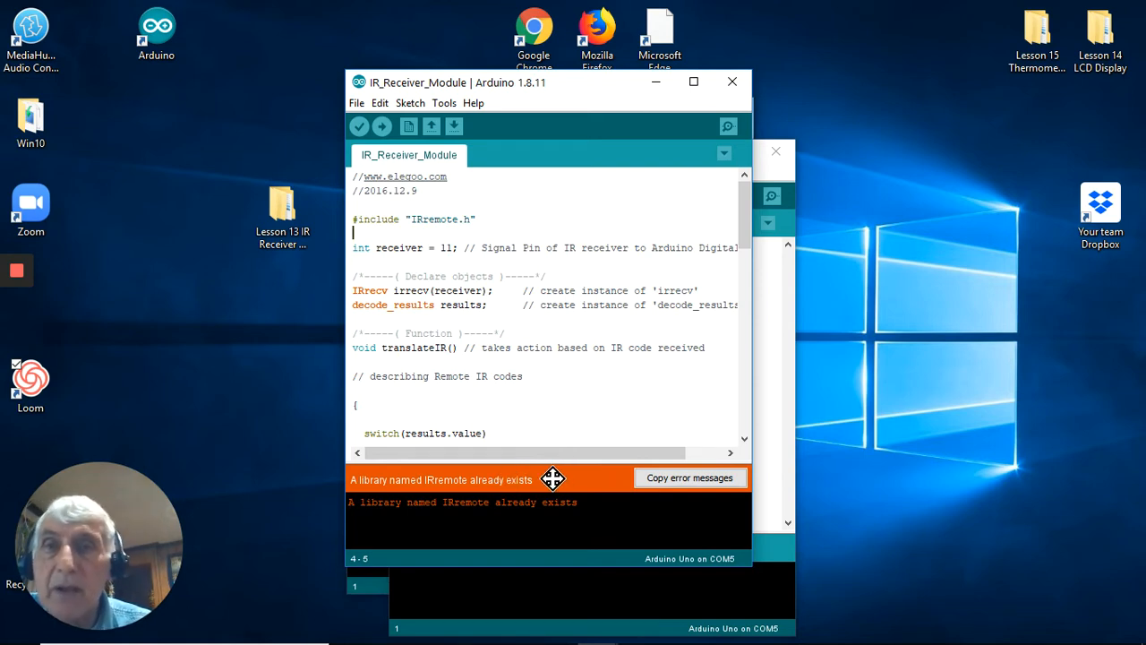
pyautogui.moveTo(470, 483)
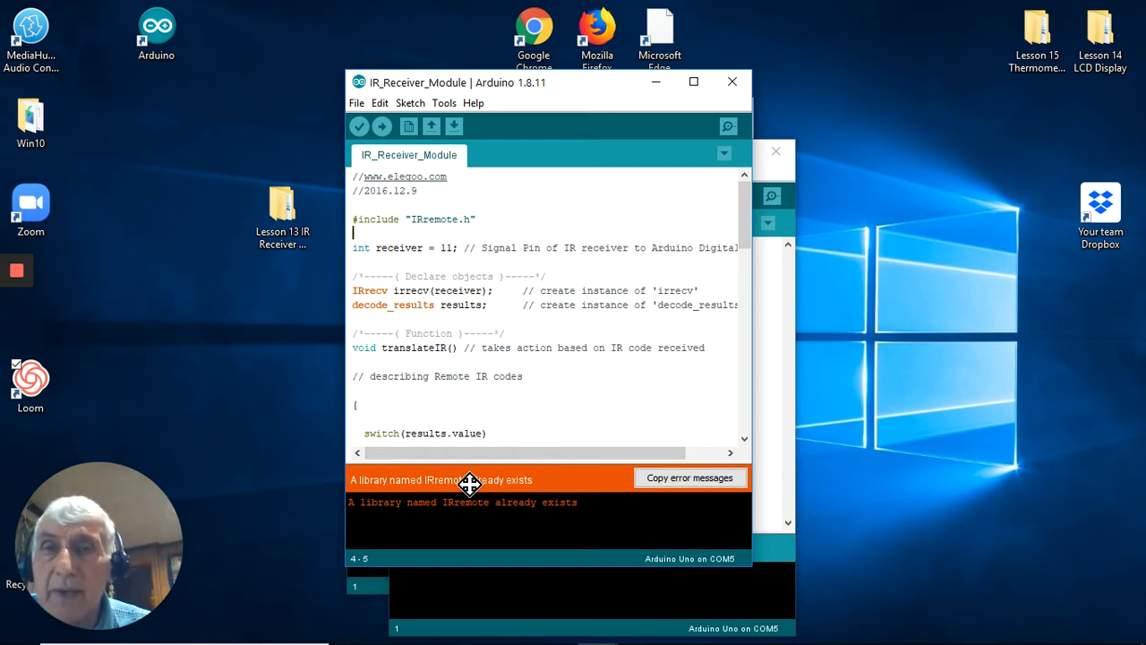
pyautogui.moveTo(354, 140)
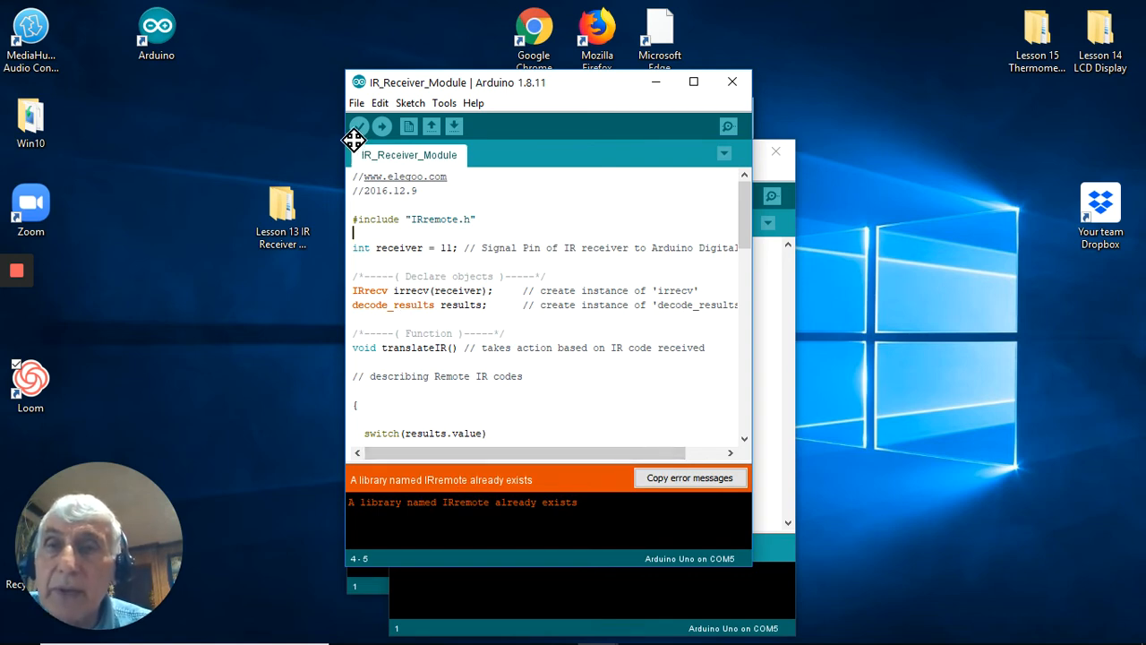
# Step: Verify IR_Receiver_Module, compiling to 7504 bytes (23%) of program storage
pyautogui.click(358, 125)
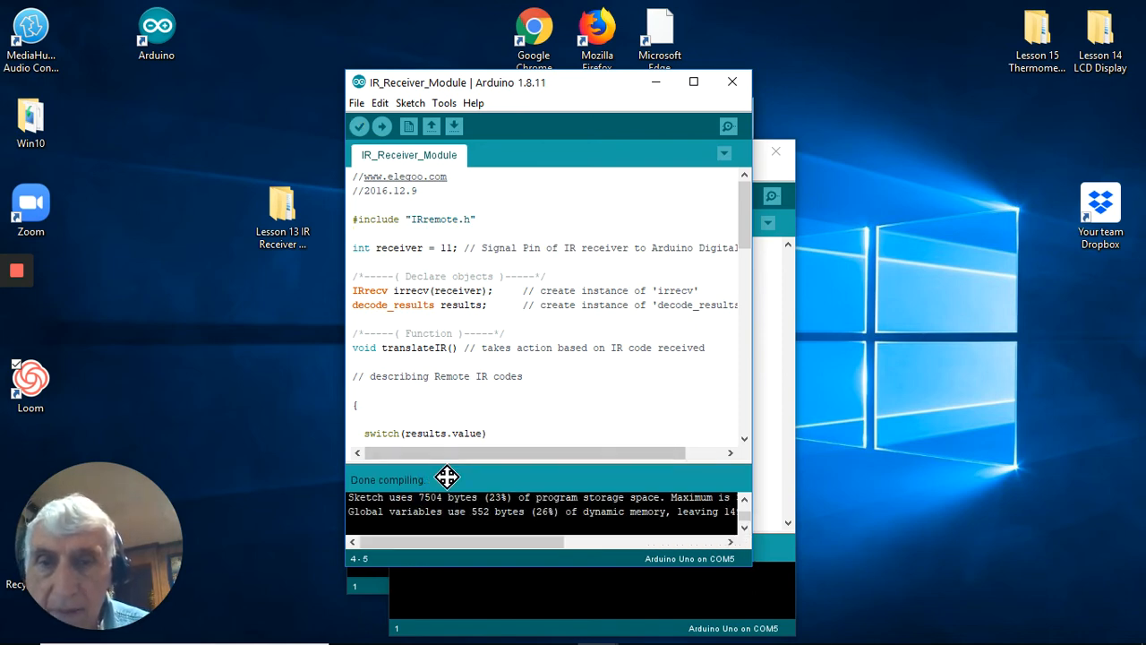
pyautogui.moveTo(502, 501)
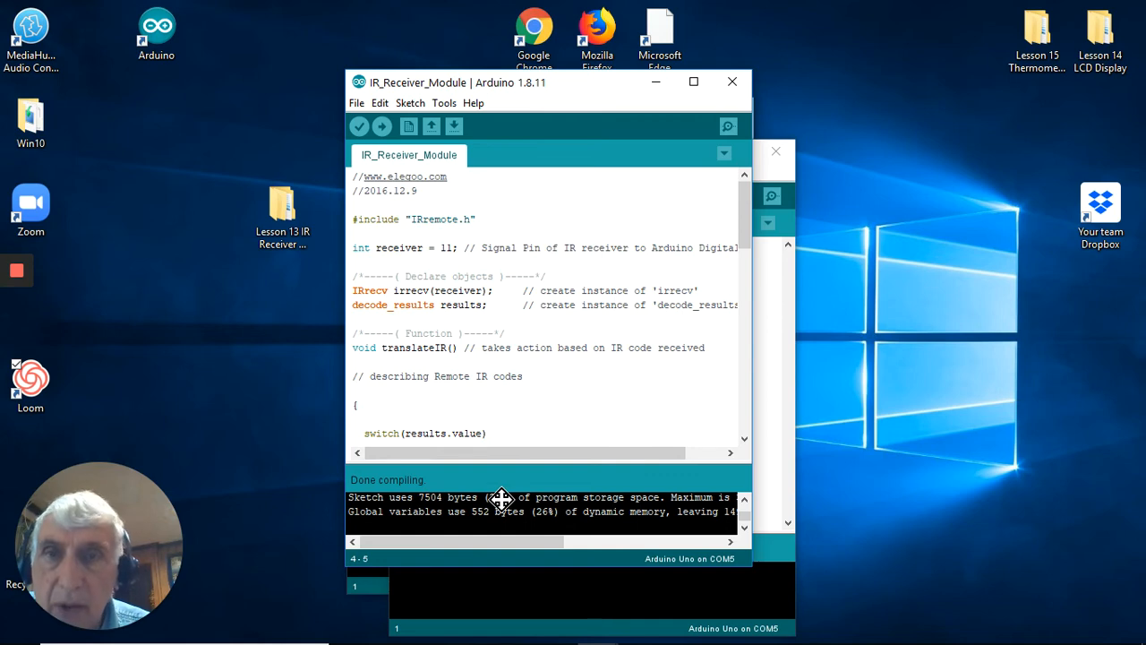
pyautogui.moveTo(383, 126)
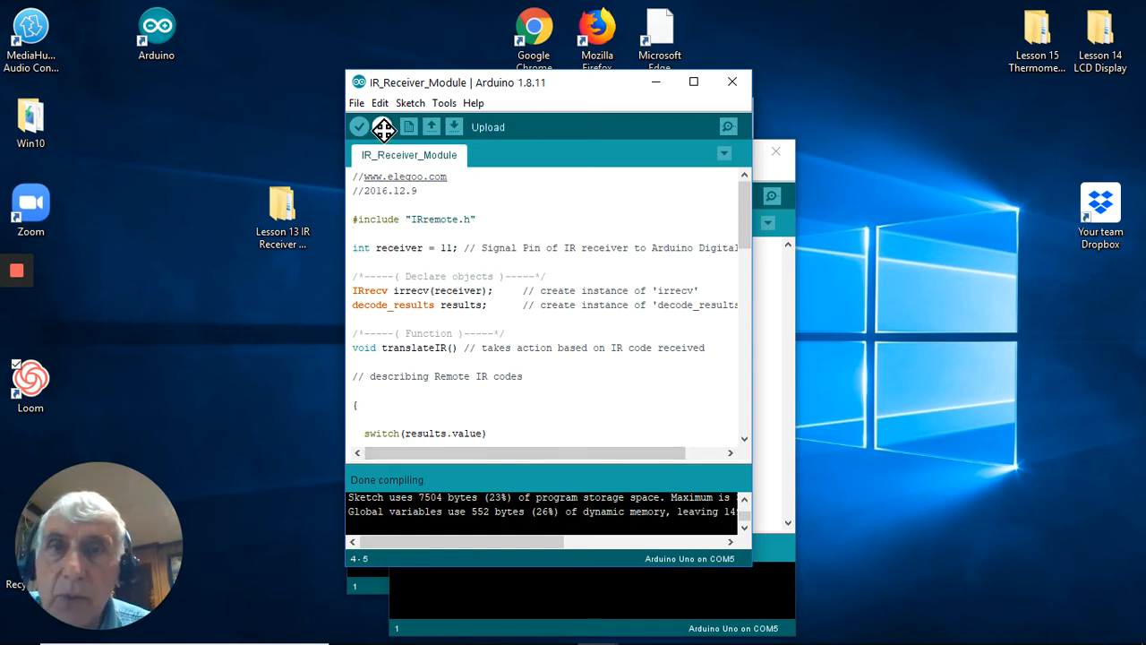
# Step: Upload the sketch to the Arduino Uno on COM5 until Done uploading
pyautogui.click(359, 126)
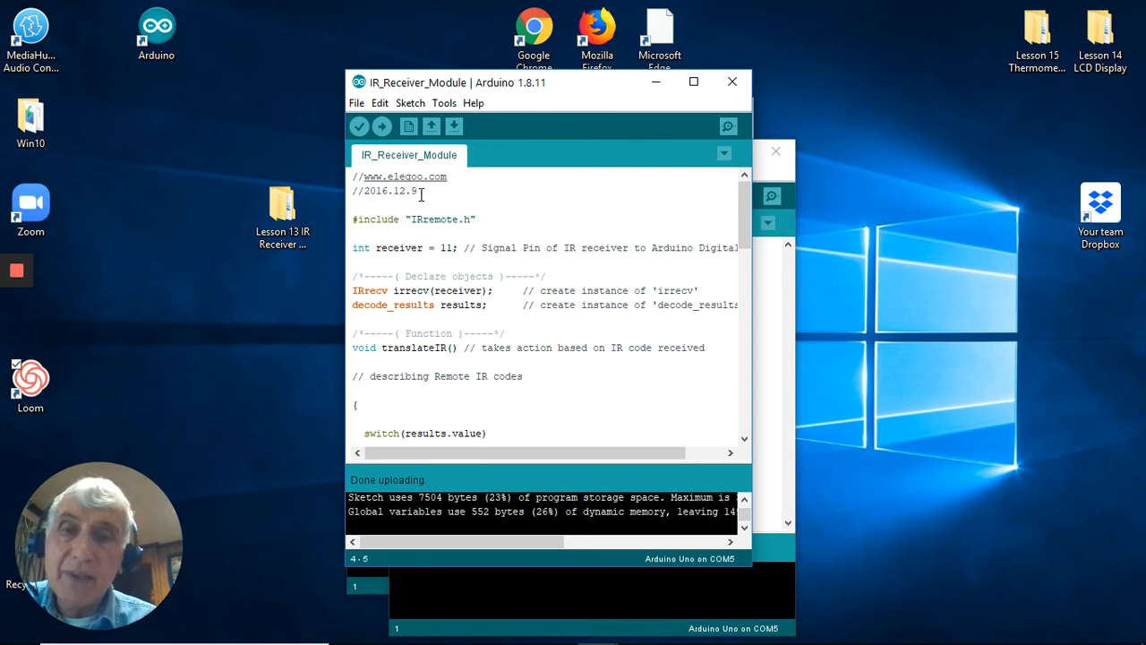
pyautogui.moveTo(408, 212)
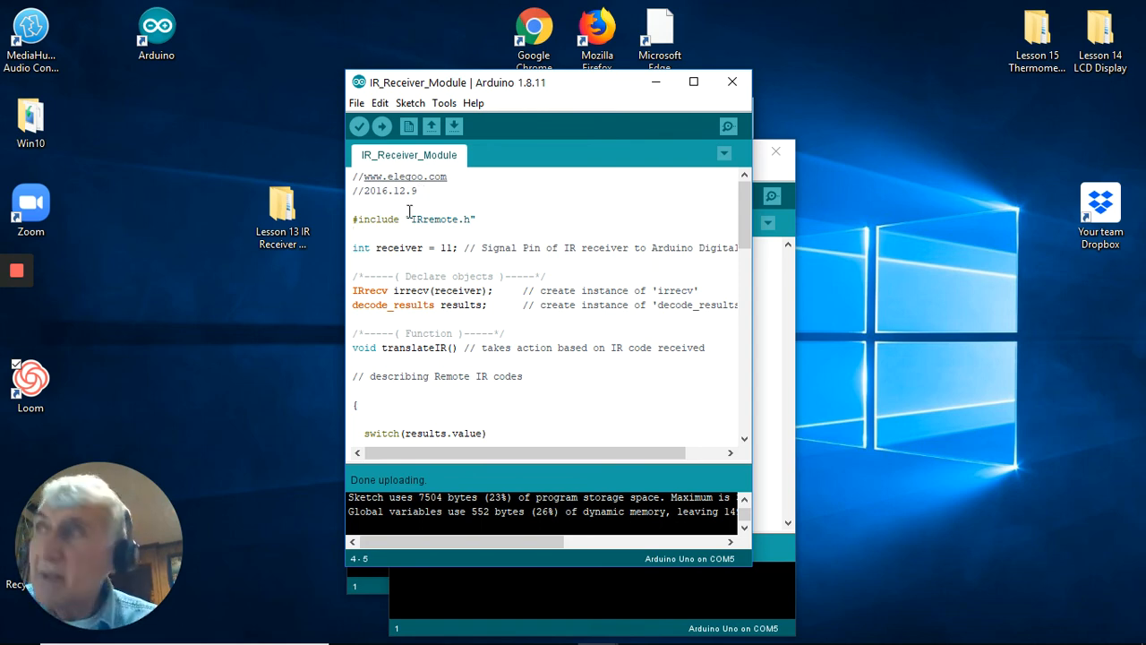